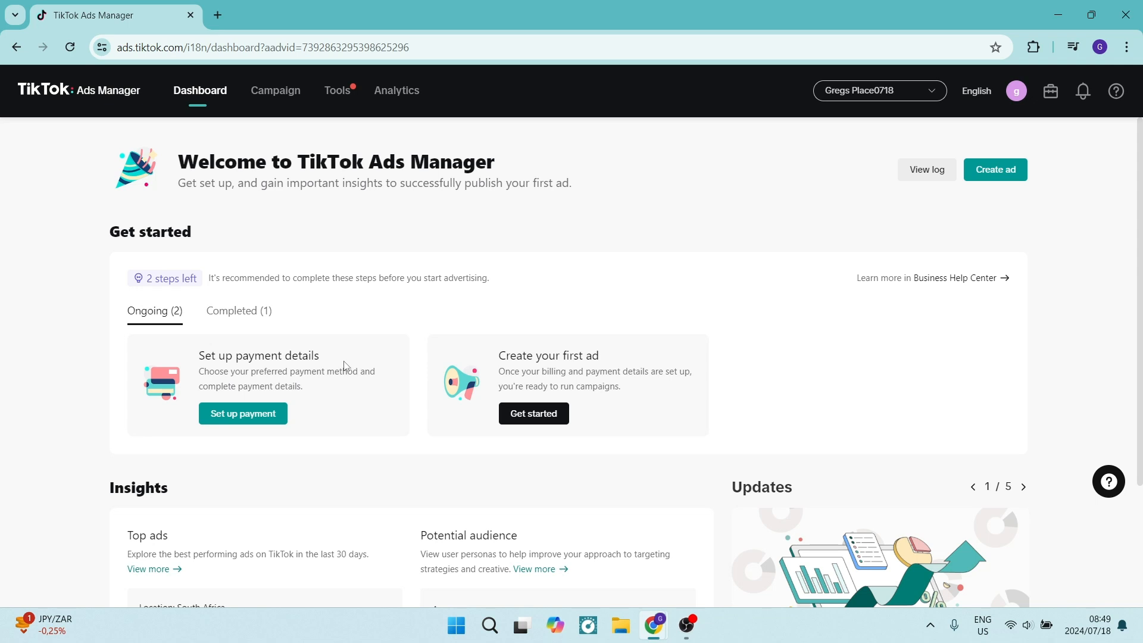
mouse_move(338, 305)
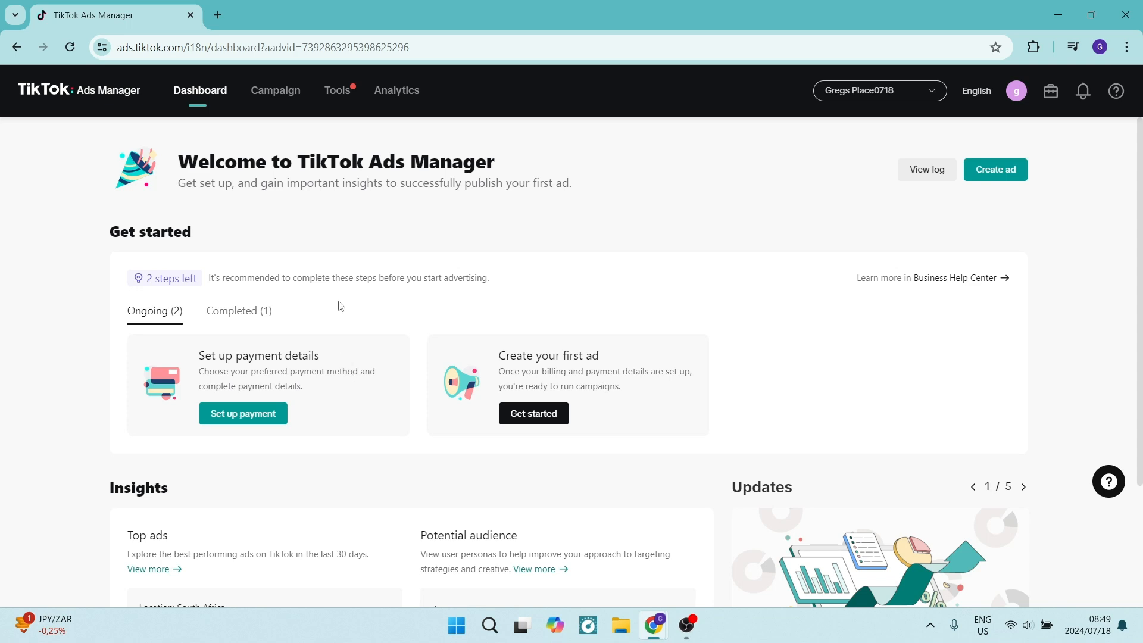
mouse_move(282, 266)
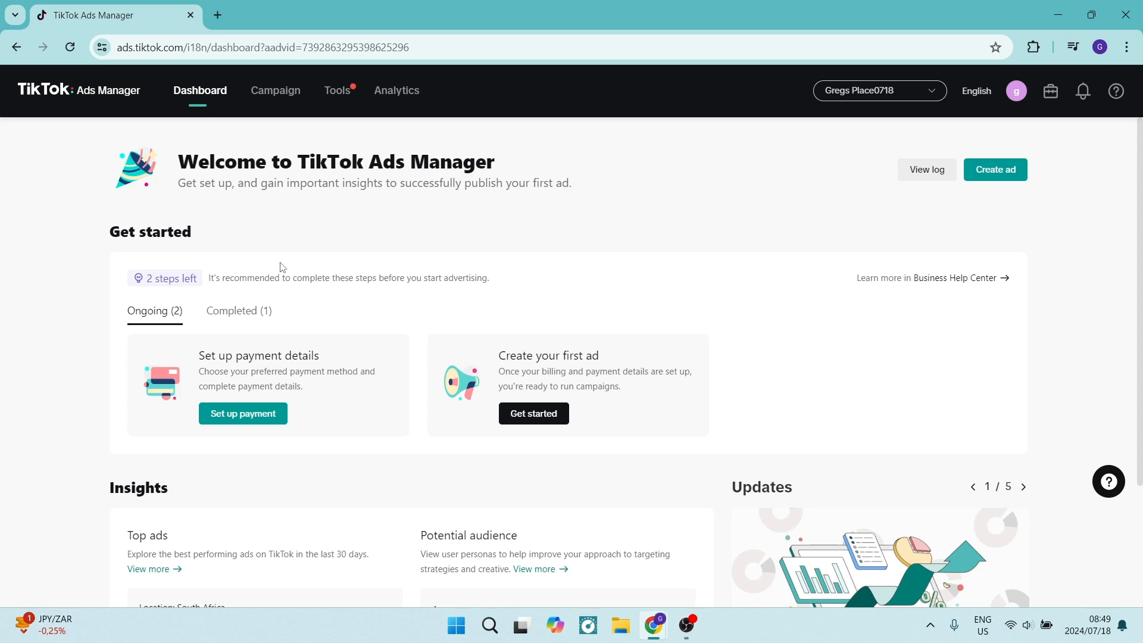
mouse_move(240, 217)
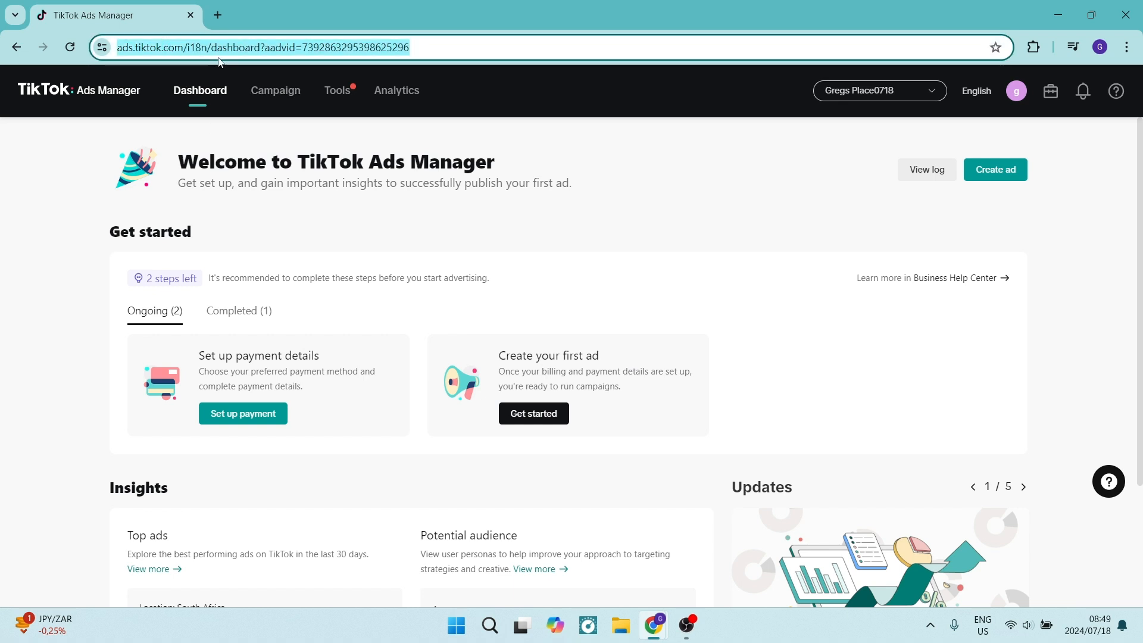
mouse_move(107, 211)
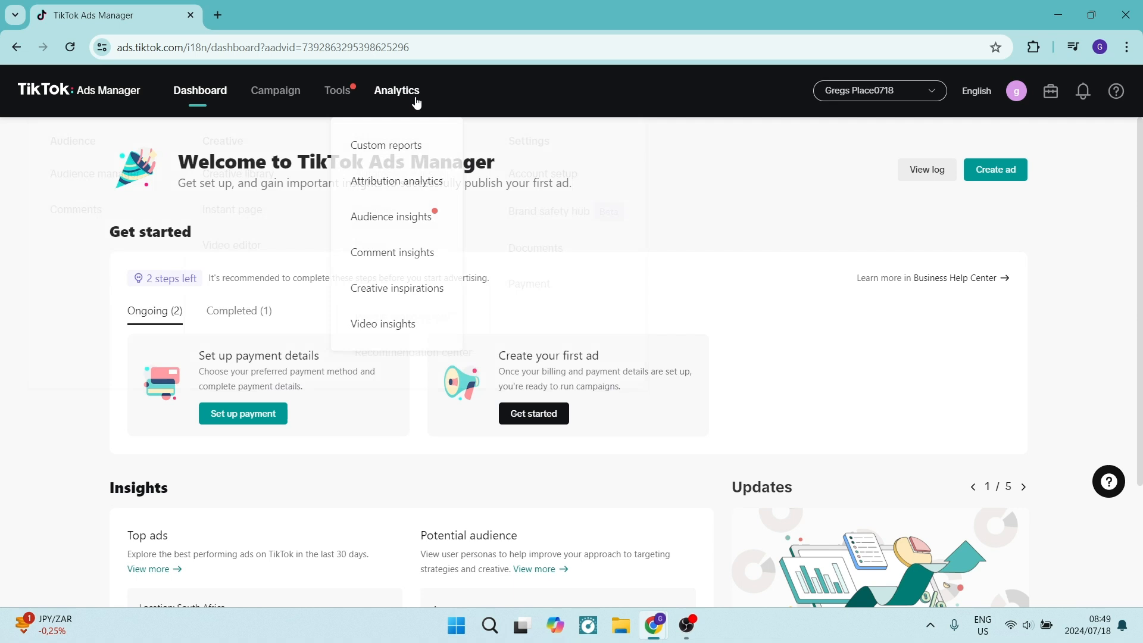
- Show the Tools menu with its audience, creative, management and settings options
left_click(335, 90)
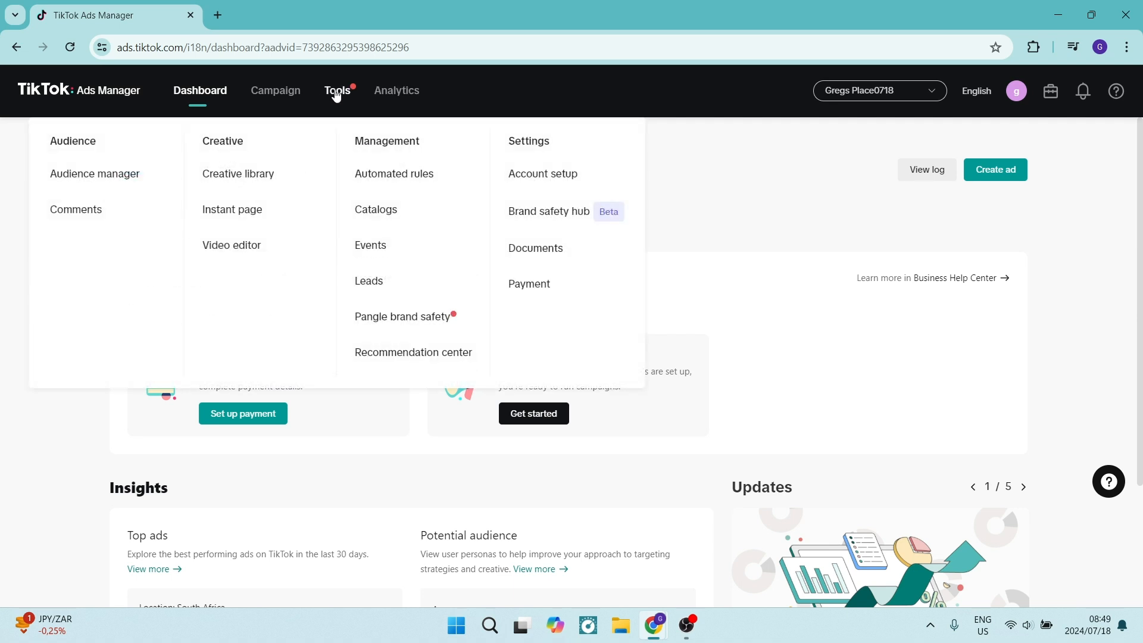
mouse_move(210, 159)
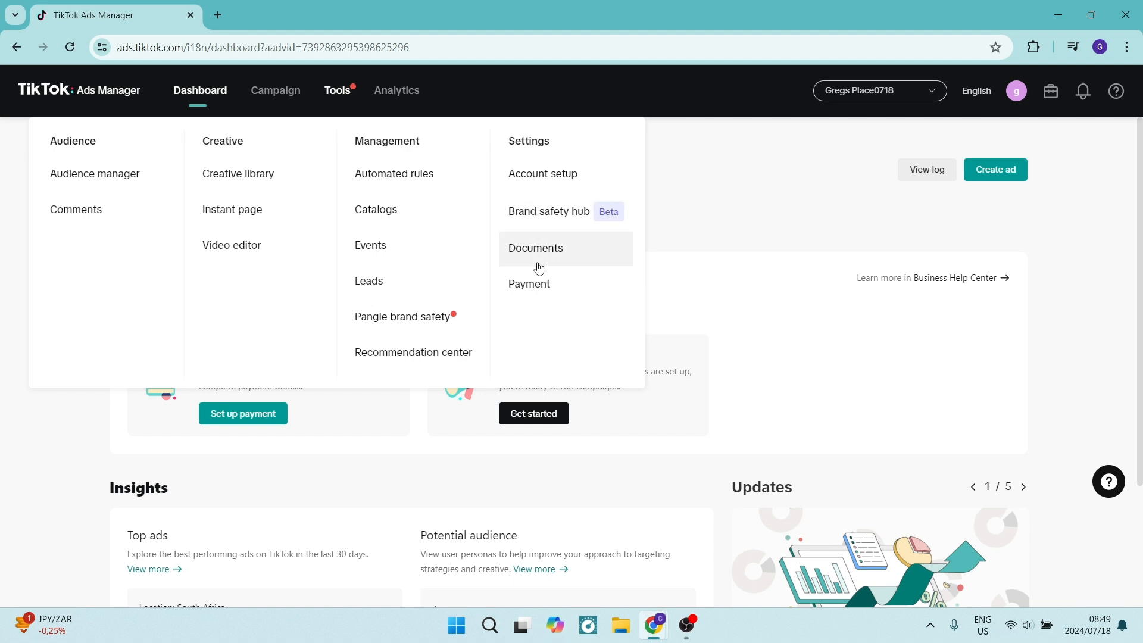
- Go to Payment under Settings to see the 0.00 ZAR Manual Payment summary
left_click(529, 283)
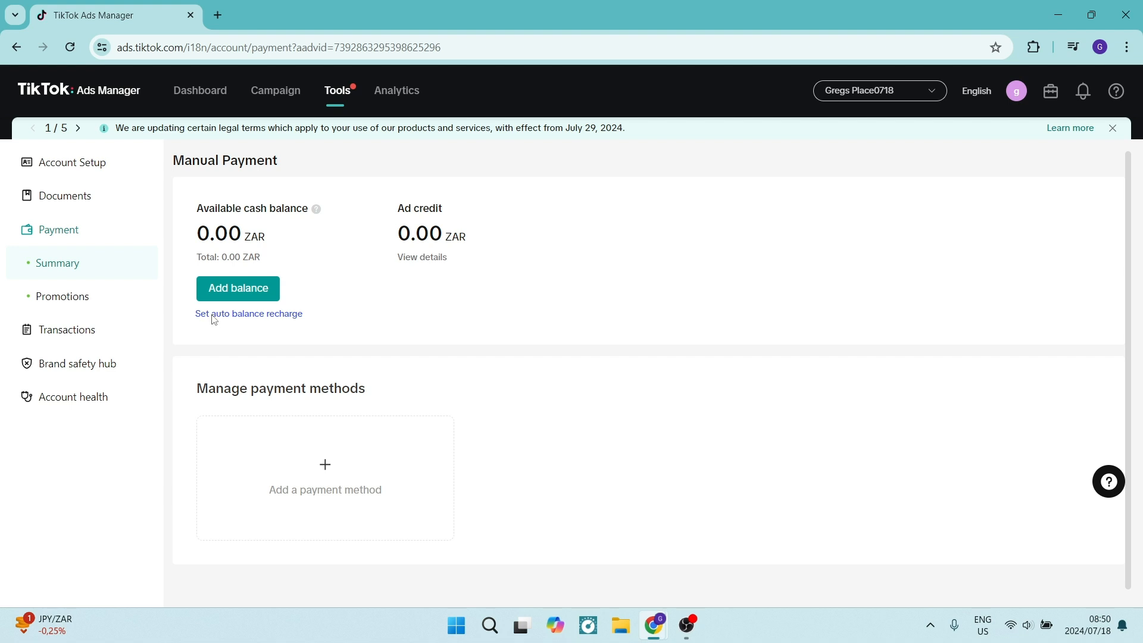
mouse_move(251, 320)
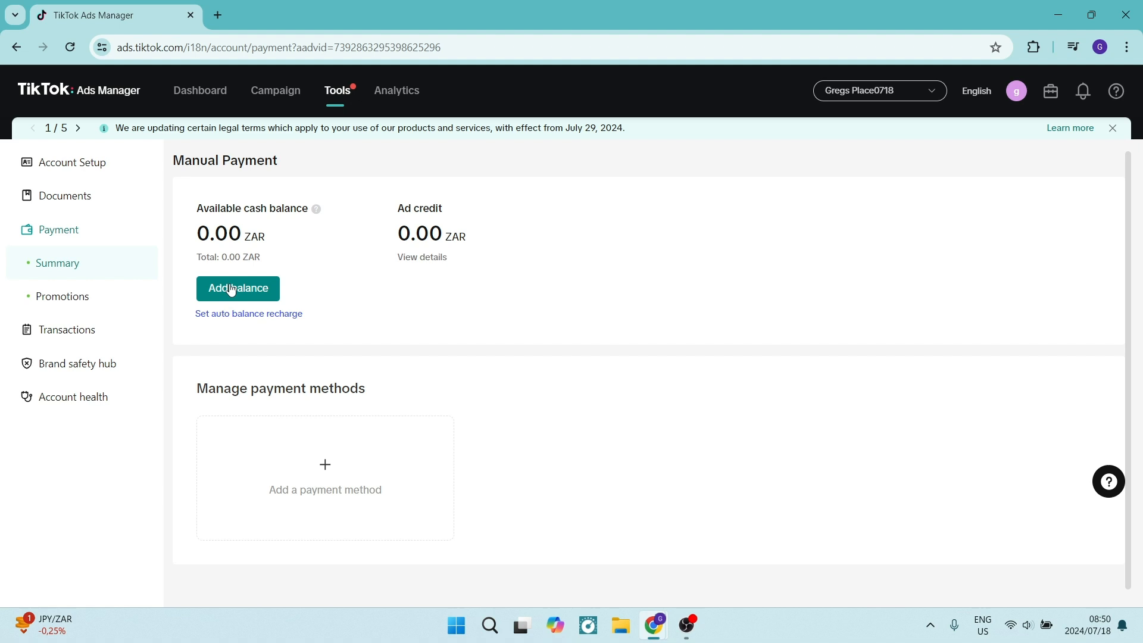
- Add a 1500.00 ZAR balance top-up and continue to the 1,725.00 ZAR payment step
left_click(237, 288)
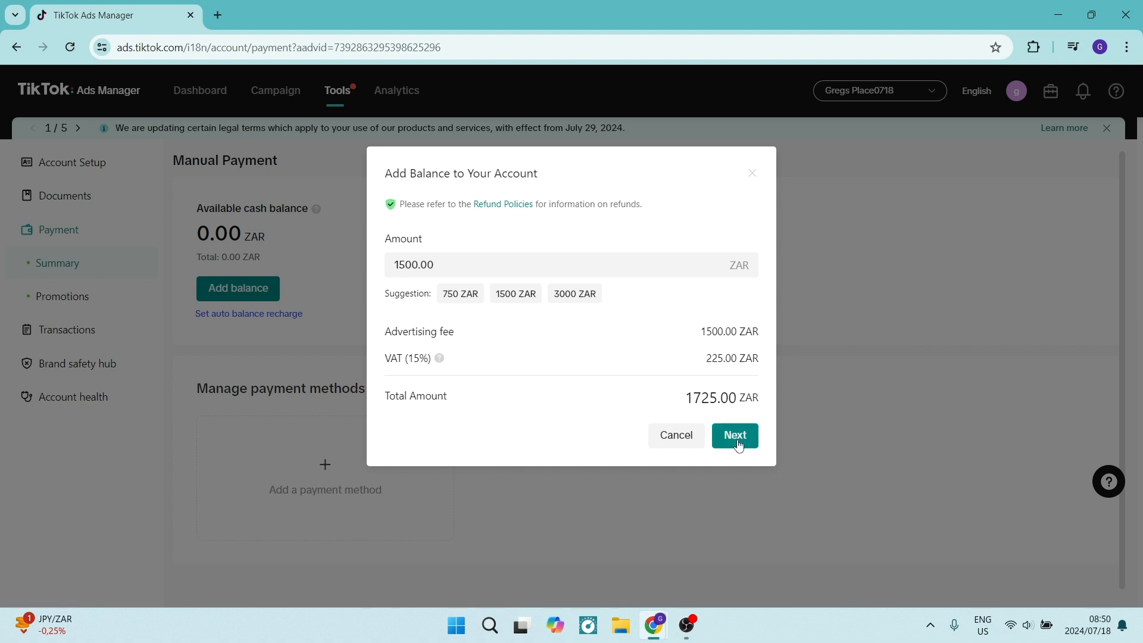
left_click(734, 435)
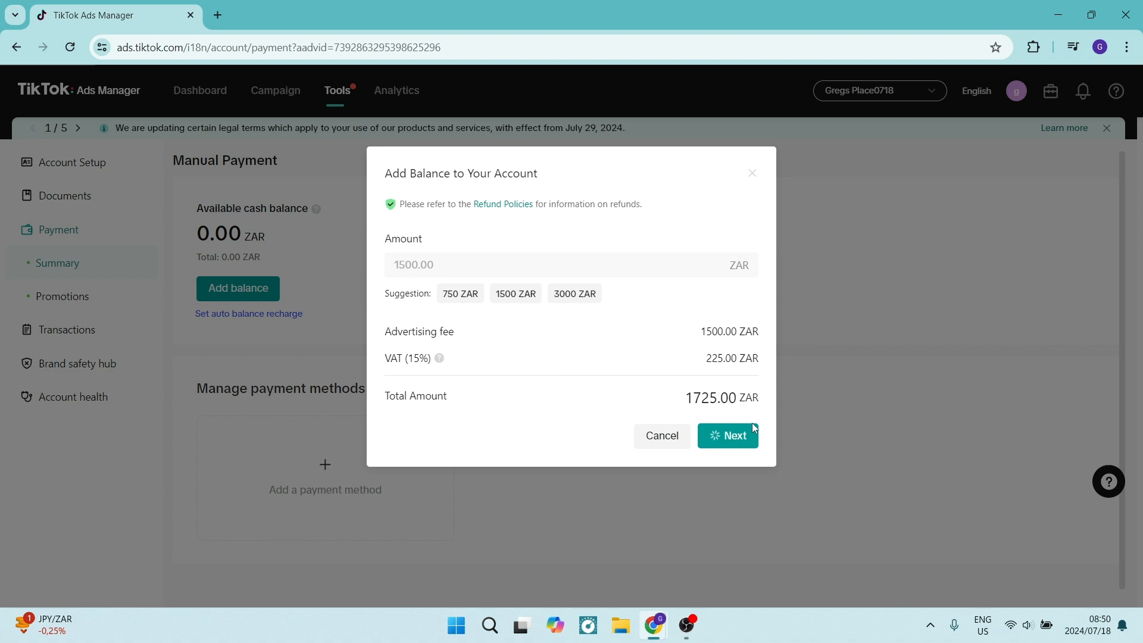
left_click(727, 435)
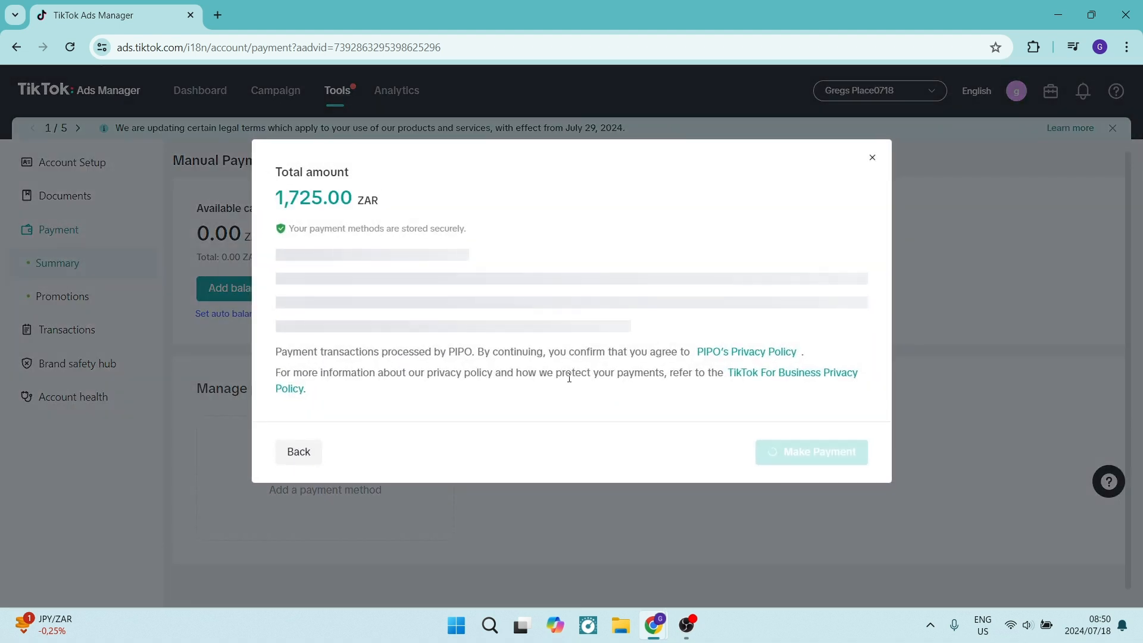
- Choose Credit or Debit card payment and scroll down to the card fields
left_click(296, 275)
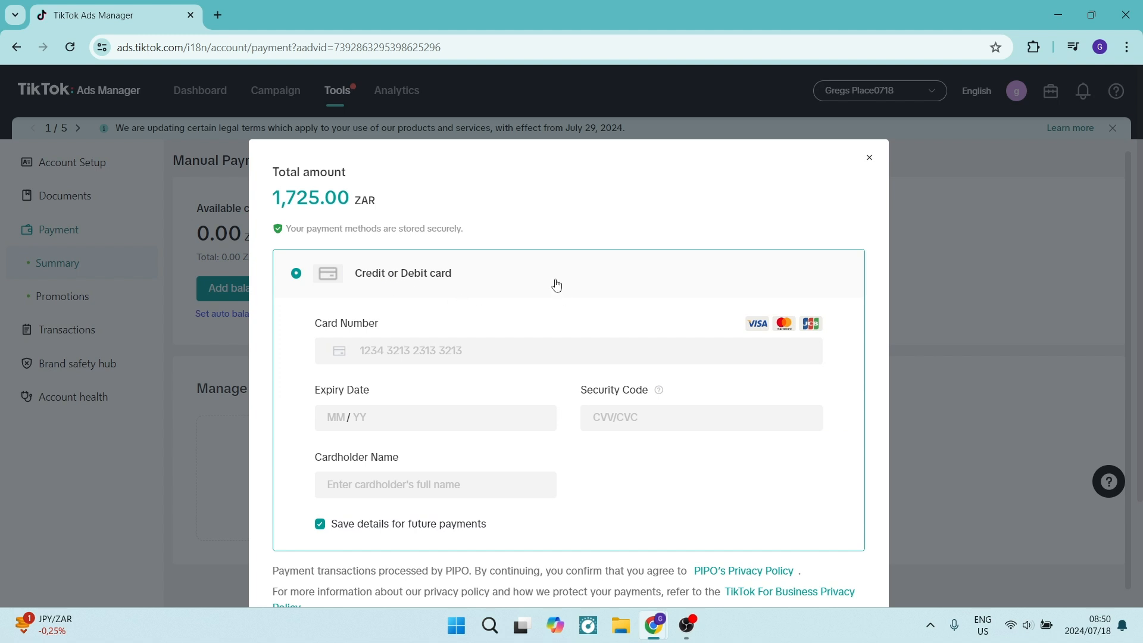
scroll("down", 3)
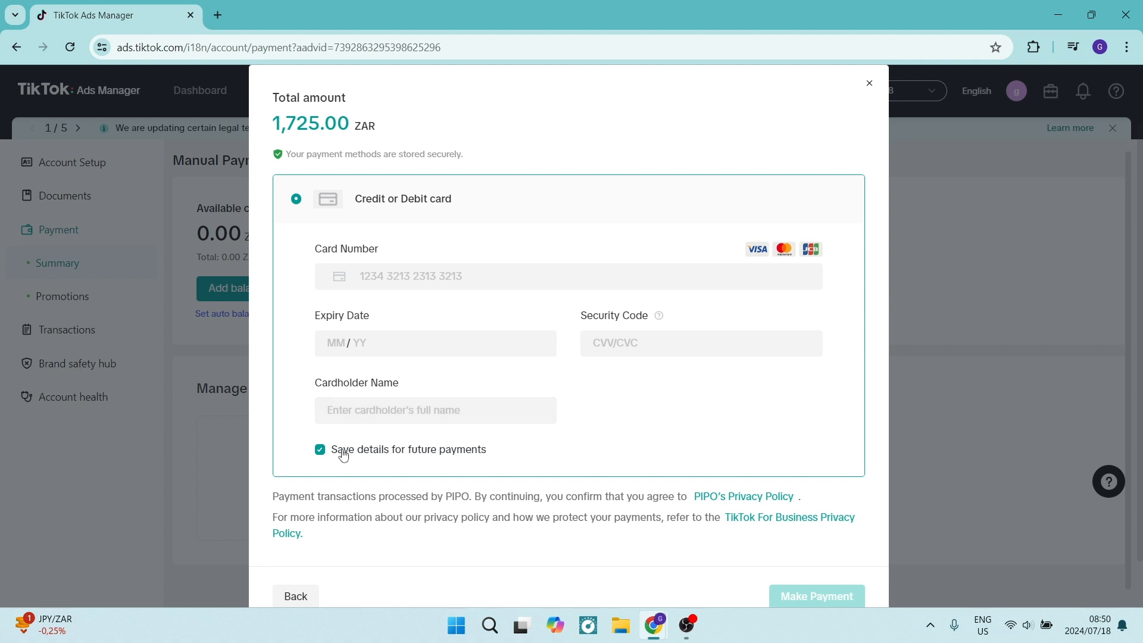
mouse_move(345, 471)
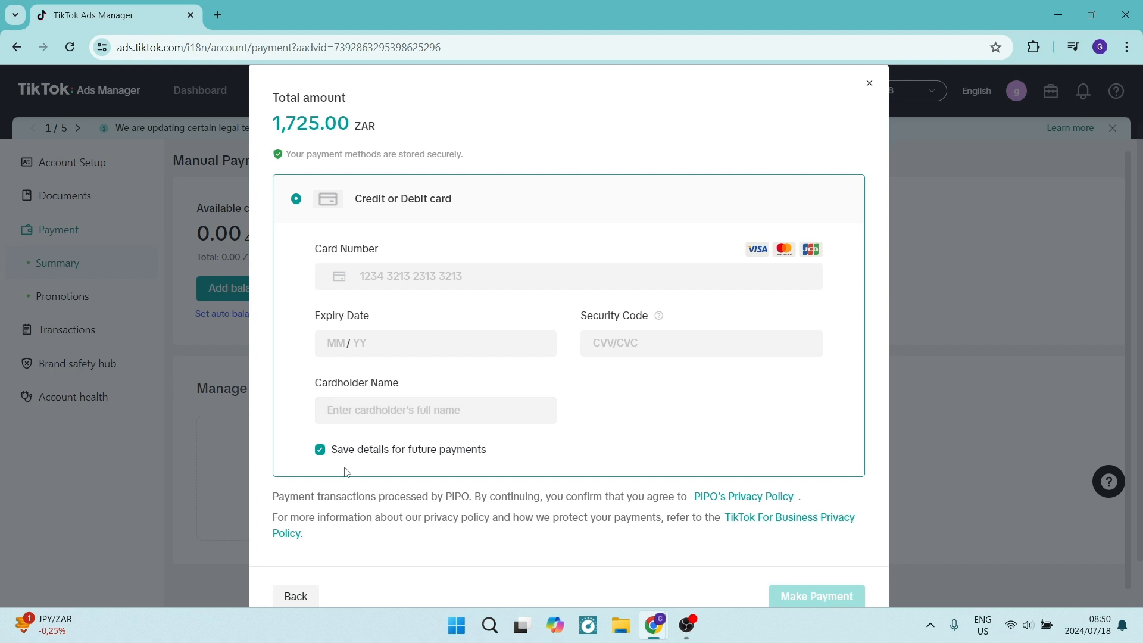